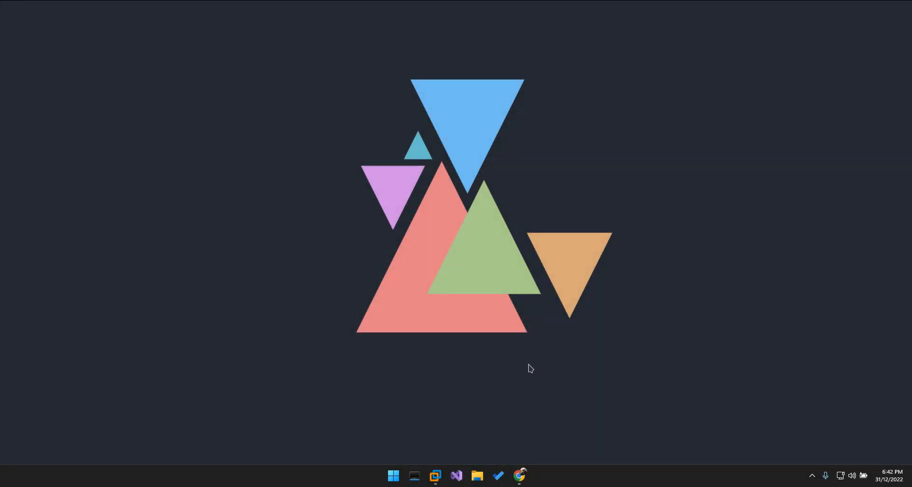
{"action": "mouse_move", "coordinate": [539, 470]}
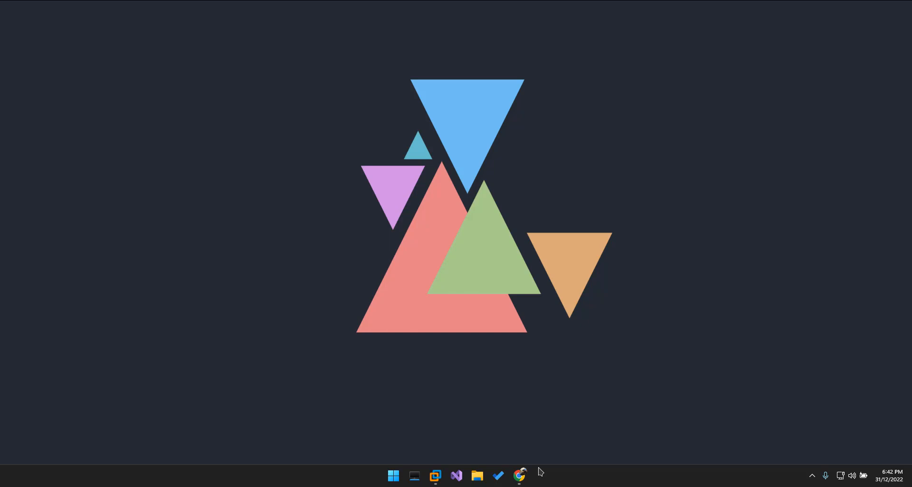
{"action": "mouse_move", "coordinate": [519, 475]}
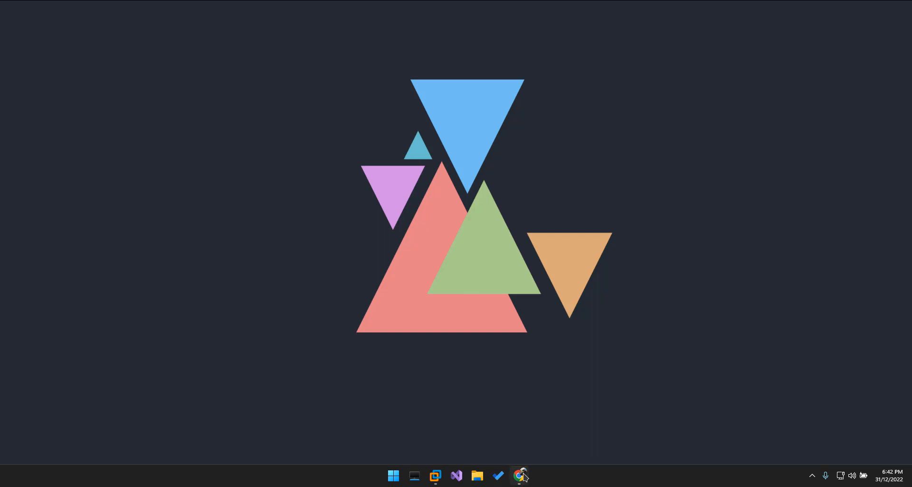
{"action": "mouse_move", "coordinate": [519, 475]}
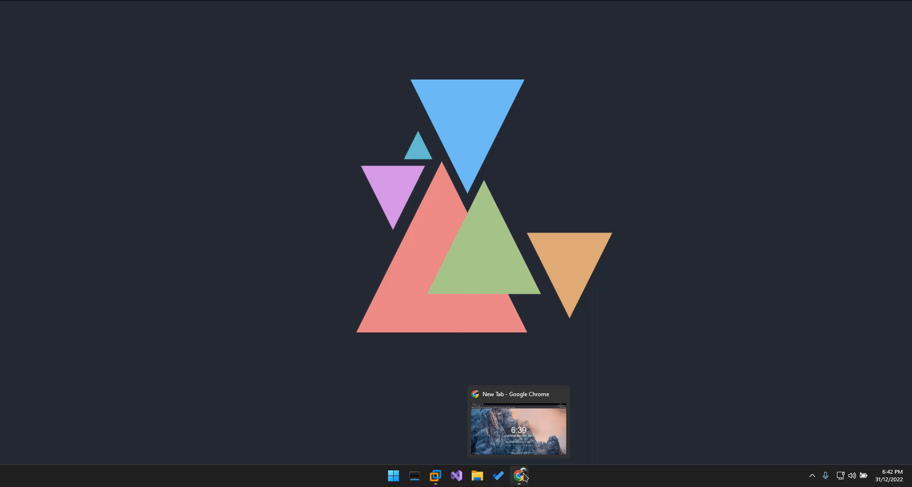
Bring Chrome forward and open the NuGet Gallery packages page with Newtonsoft.Json listed first.
{"action": "left_click", "coordinate": [518, 475]}
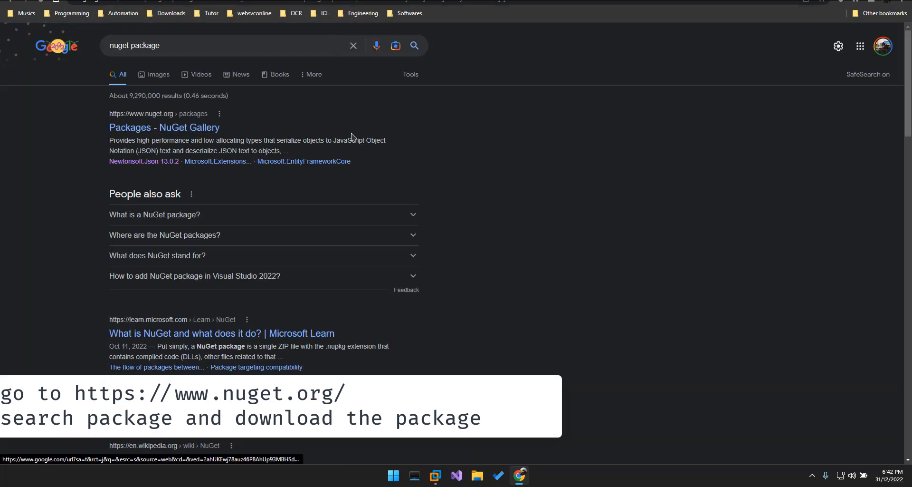
{"action": "left_click", "coordinate": [163, 126]}
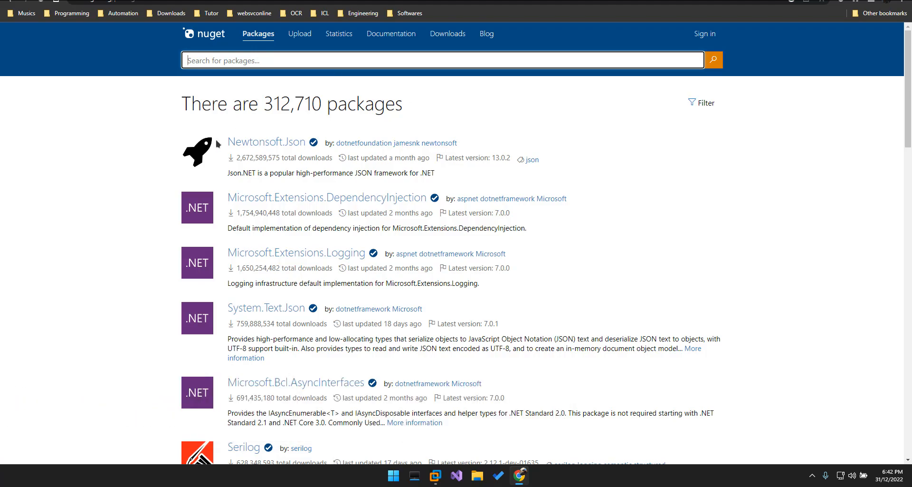
{"action": "mouse_move", "coordinate": [284, 147]}
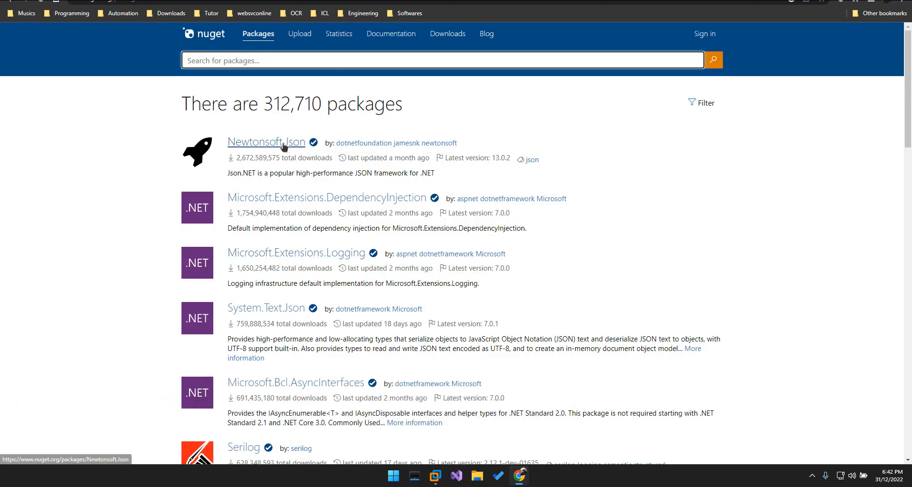
{"action": "mouse_move", "coordinate": [270, 144]}
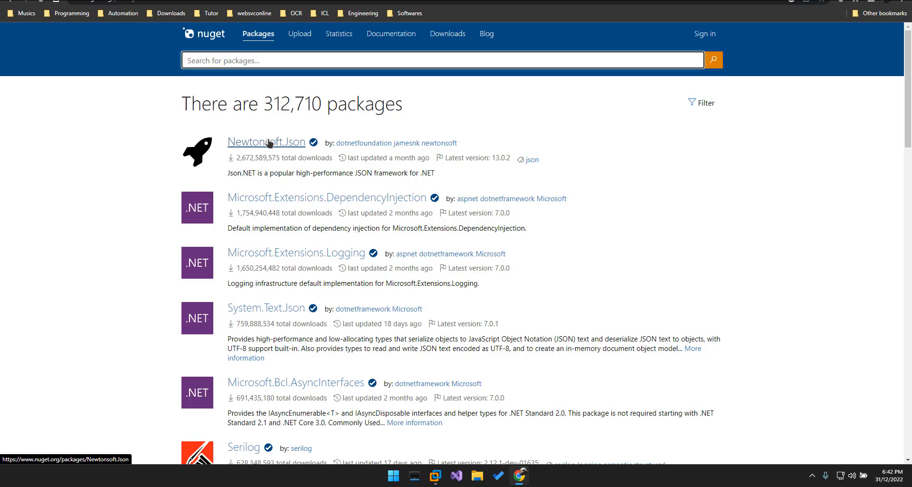
Download newtonsoft.json.13.0.2.nupkg from the Newtonsoft.Json NuGet Gallery page.
{"action": "left_click", "coordinate": [266, 142]}
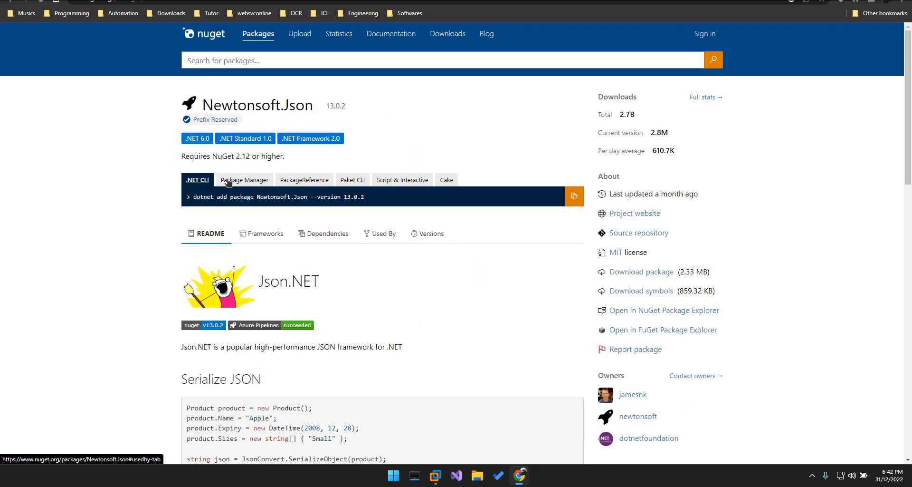
{"action": "mouse_move", "coordinate": [652, 299]}
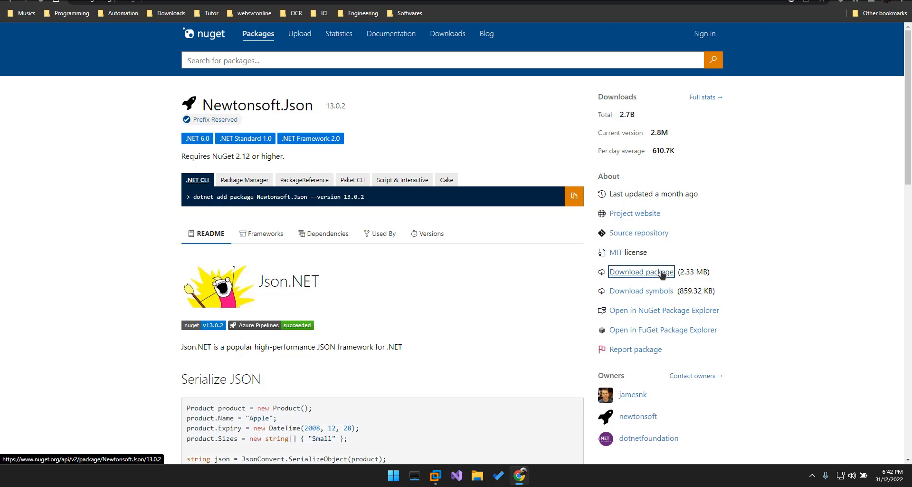
{"action": "left_click", "coordinate": [641, 272]}
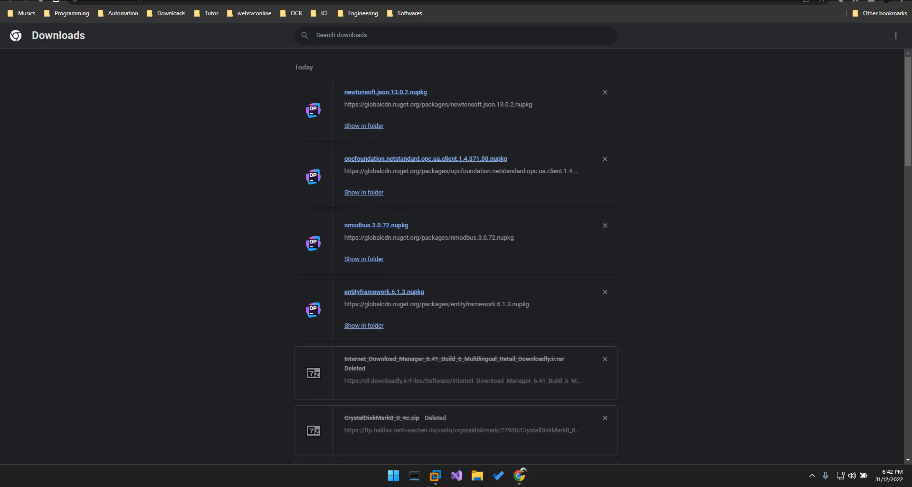
{"action": "right_click", "coordinate": [459, 187]}
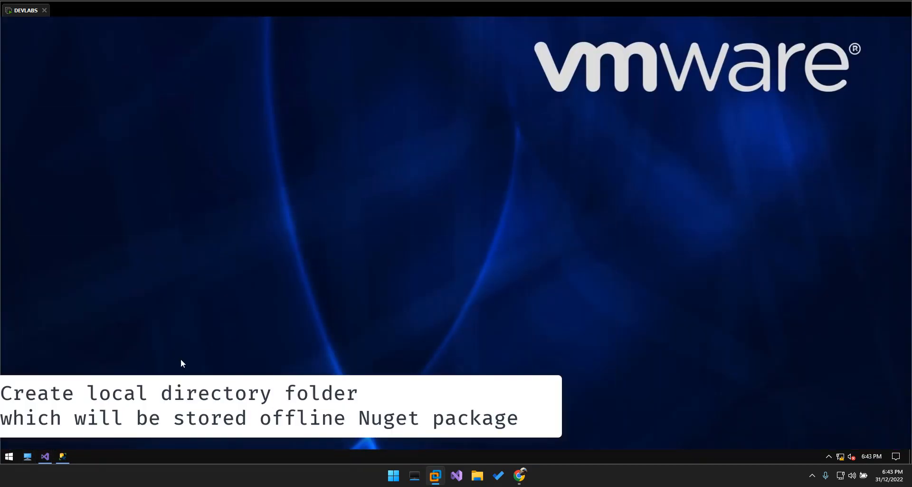
Paste newtonsoft.json.13.0.2.nupkg into Desktop\VSWORKINGFOLDER\NUGET and return to Visual Studio.
{"action": "left_click", "coordinate": [80, 456]}
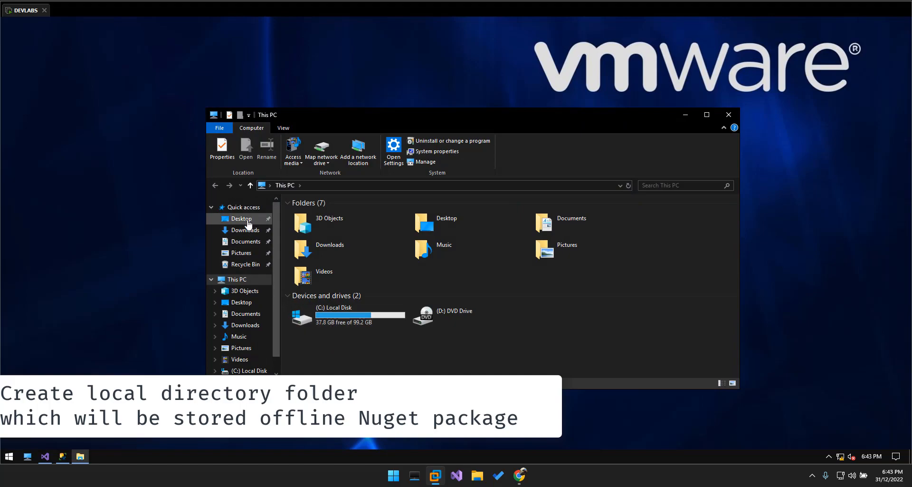
{"action": "left_click", "coordinate": [240, 218]}
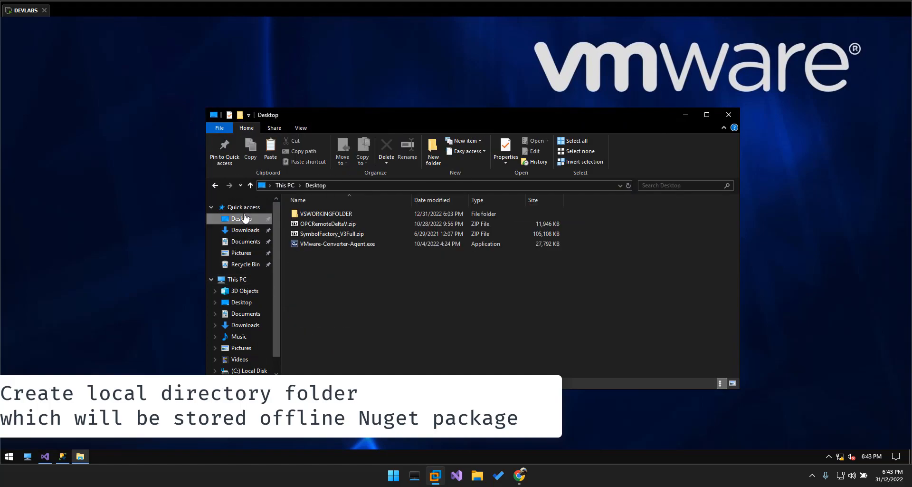
{"action": "double_click", "coordinate": [325, 213]}
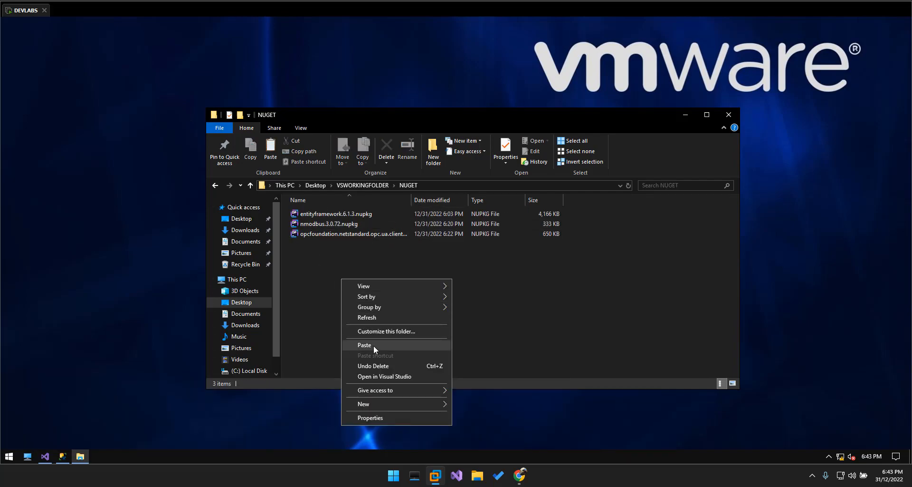
{"action": "left_click", "coordinate": [365, 344]}
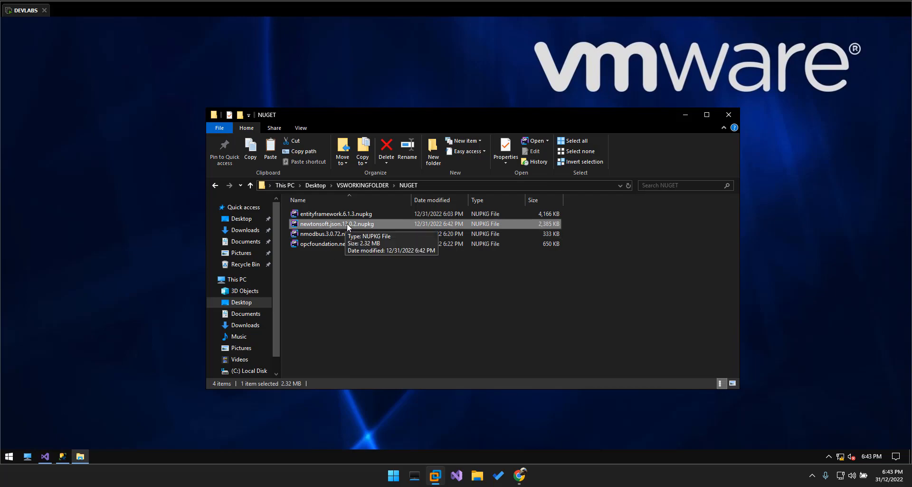
{"action": "mouse_move", "coordinate": [470, 440]}
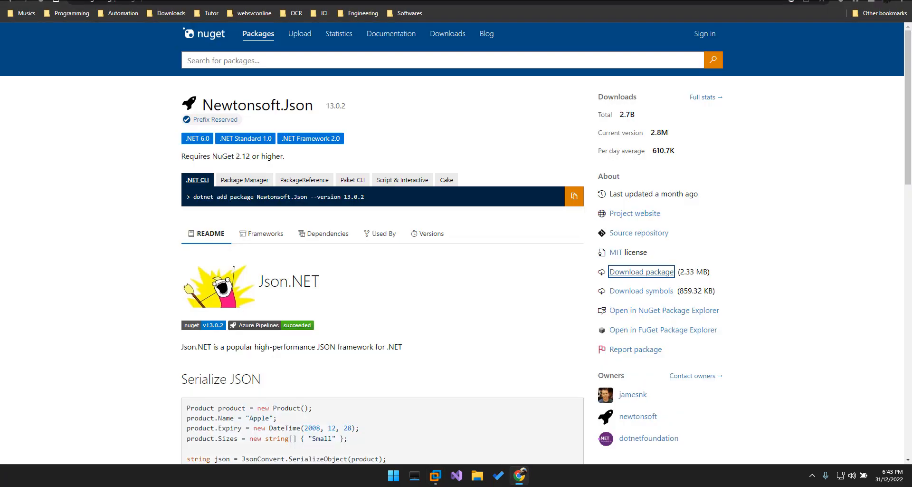
{"action": "mouse_move", "coordinate": [641, 271]}
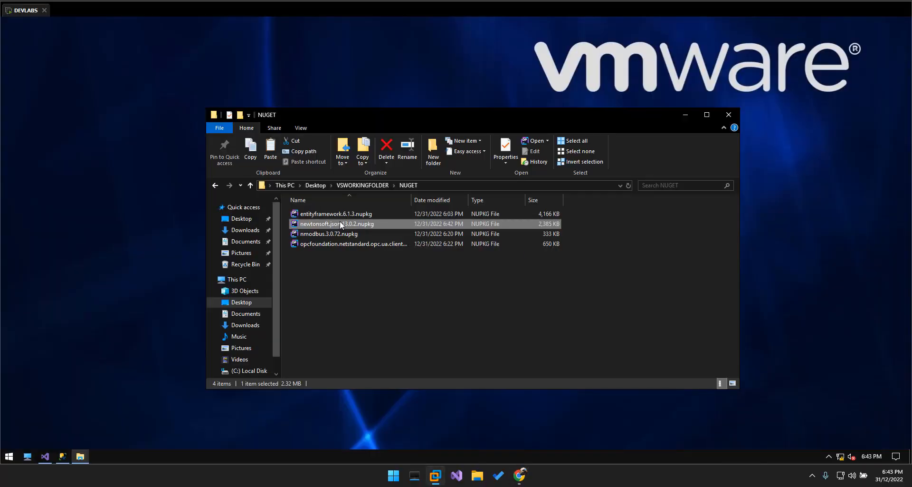
{"action": "mouse_move", "coordinate": [645, 180]}
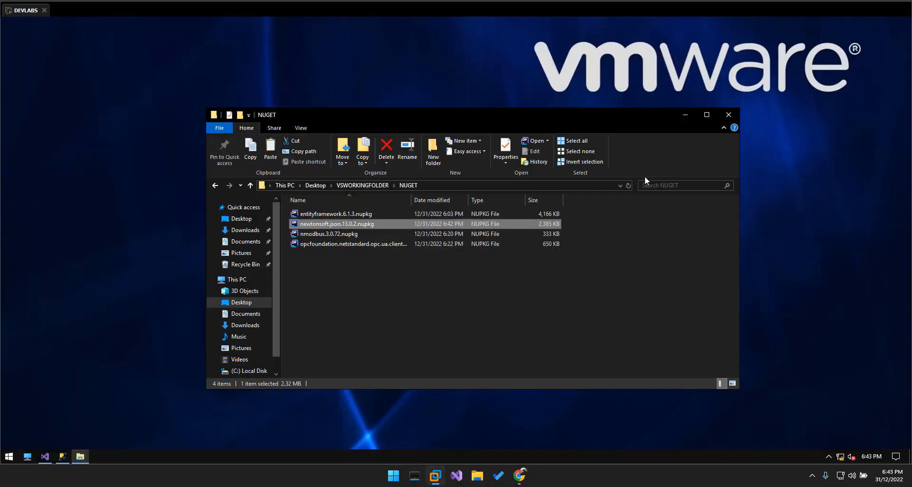
{"action": "left_click", "coordinate": [350, 186]}
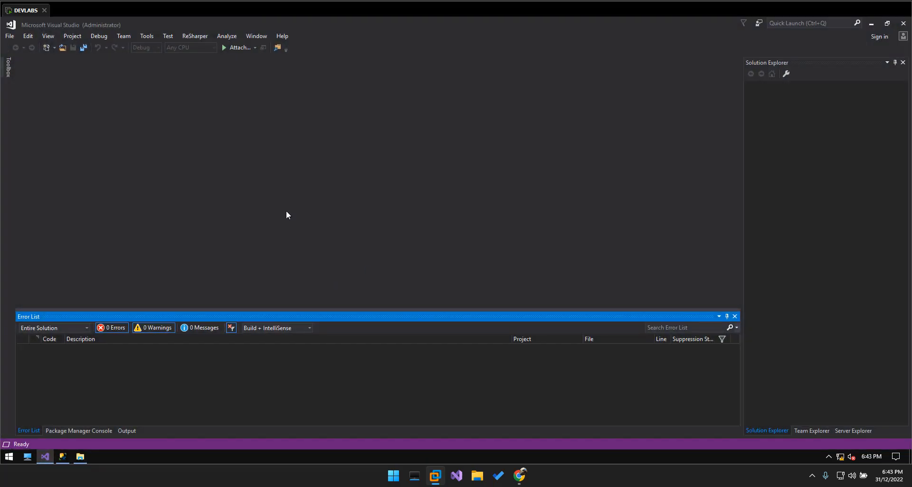
Add a package source named LocalNuget with VSWORKINGFOLDER\NUGET as its source path.
{"action": "left_click", "coordinate": [147, 36]}
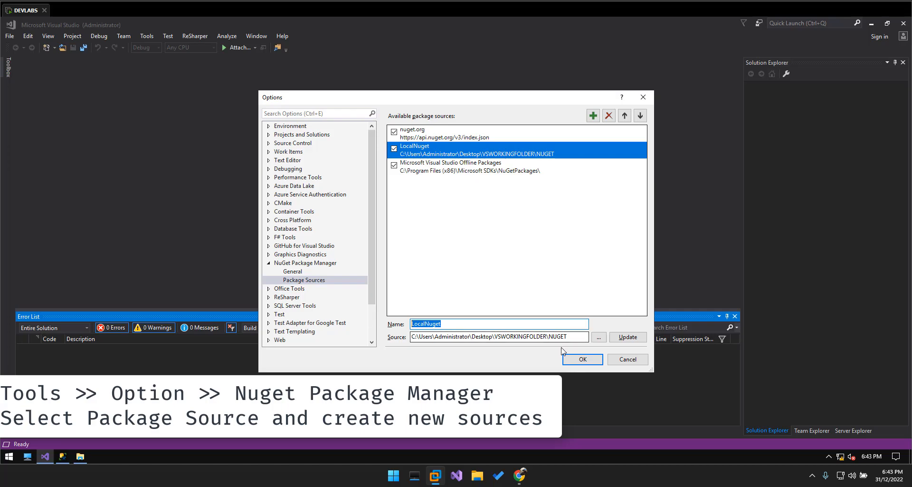
{"action": "left_click", "coordinate": [498, 337]}
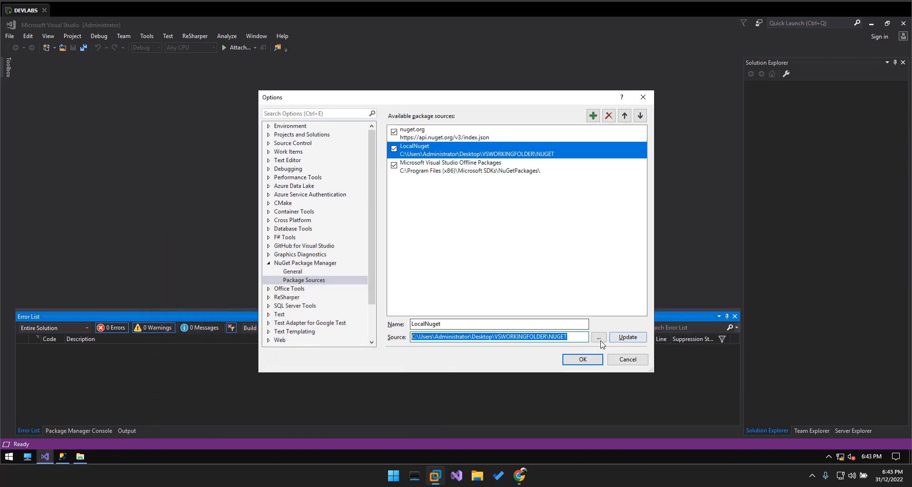
Re-select the NUGET folder as LocalNuget's path through the folder picker.
{"action": "left_click", "coordinate": [598, 337]}
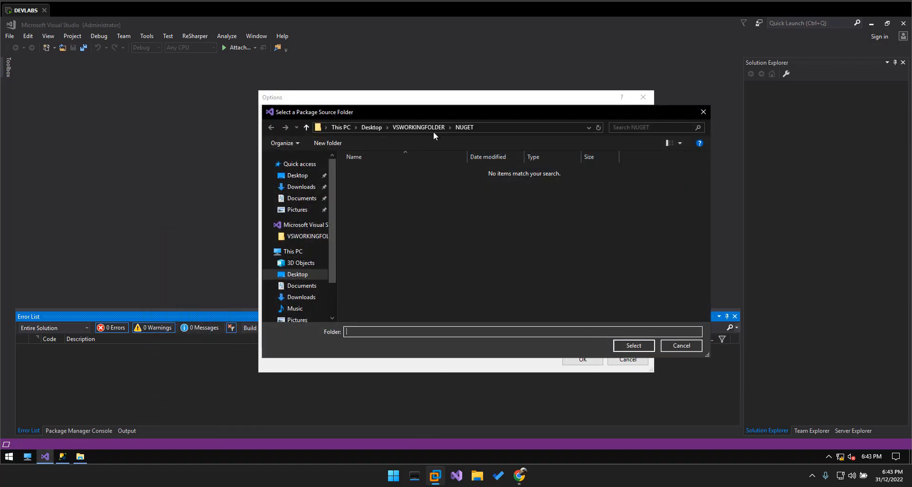
{"action": "type", "text": "NUGET"}
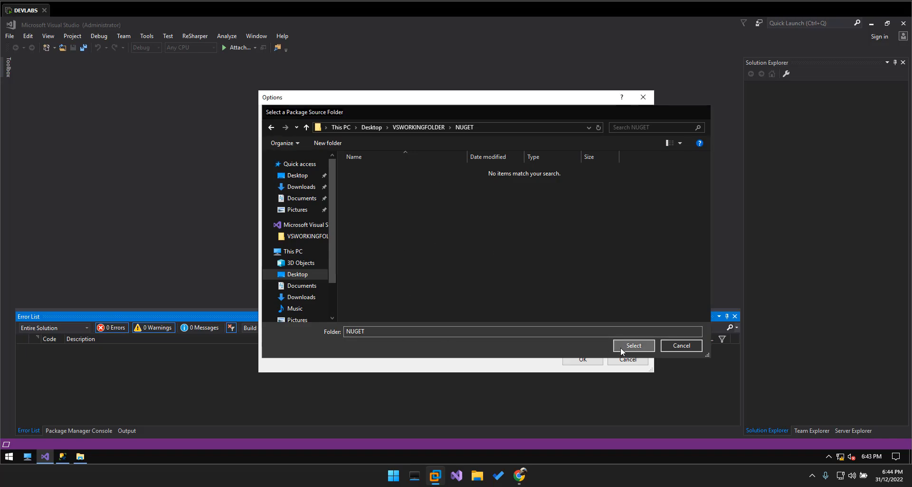
{"action": "left_click", "coordinate": [633, 345]}
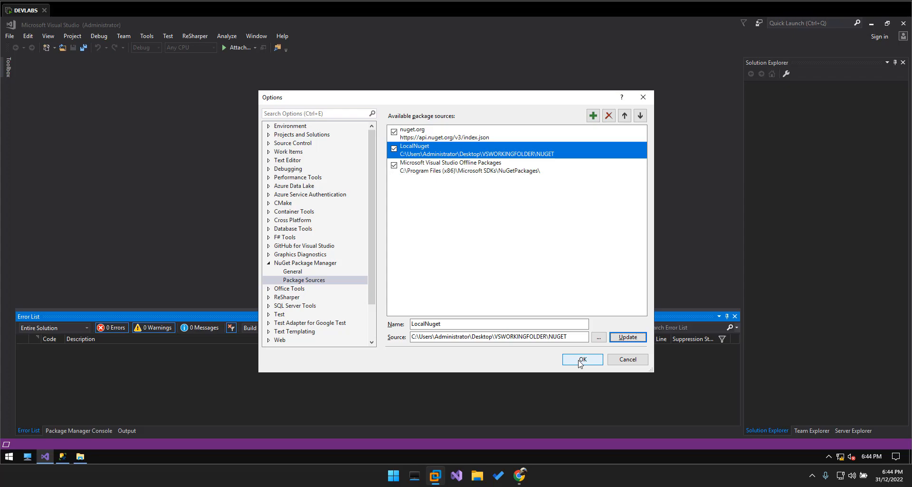
{"action": "mouse_move", "coordinate": [457, 137]}
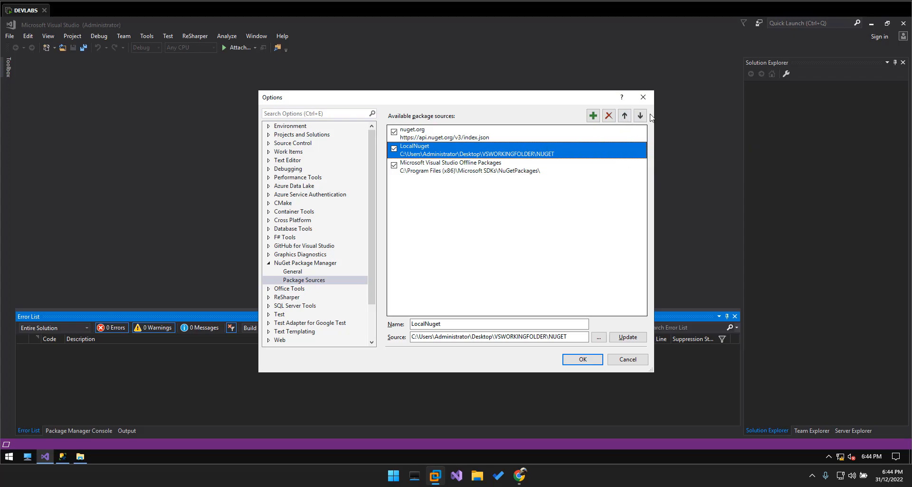
Save the package sources and start a Console App (.NET Framework) project named ConsoleApp1.
{"action": "left_click", "coordinate": [624, 114]}
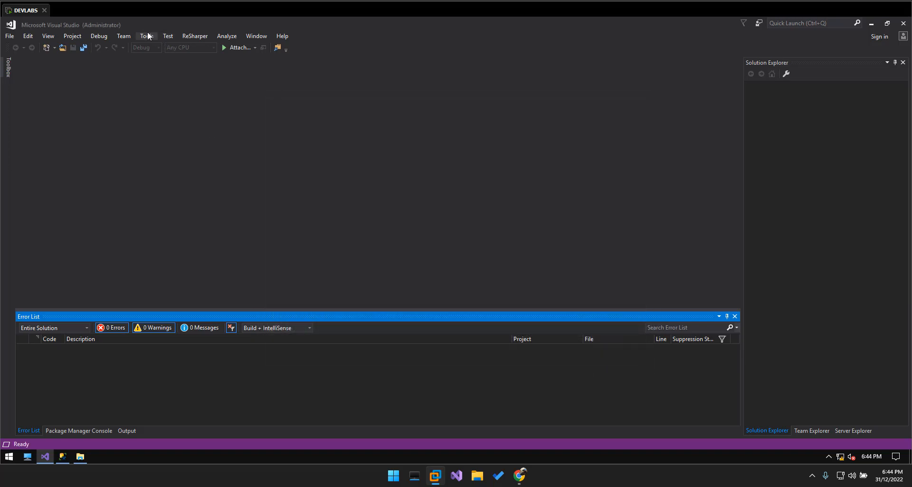
{"action": "left_click", "coordinate": [146, 35]}
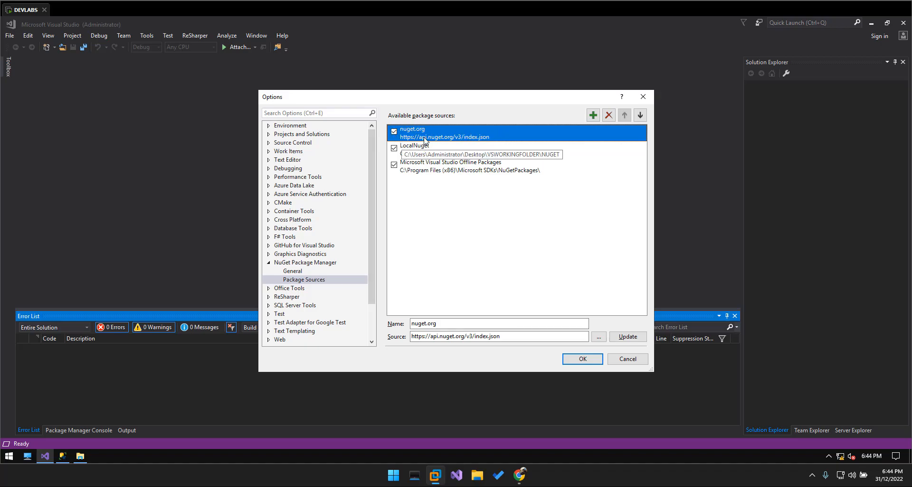
{"action": "left_click", "coordinate": [582, 359]}
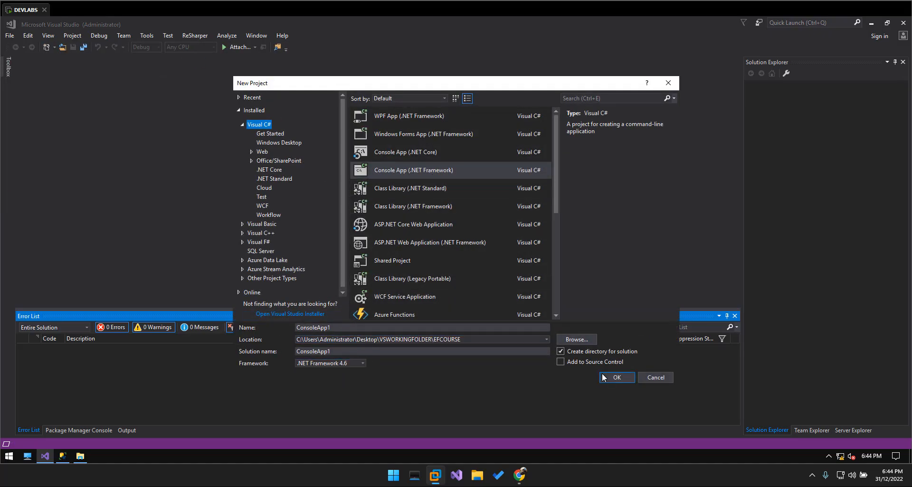
Create ConsoleApp1 and browse solution packages with LocalNuget as the package source.
{"action": "left_click", "coordinate": [616, 377]}
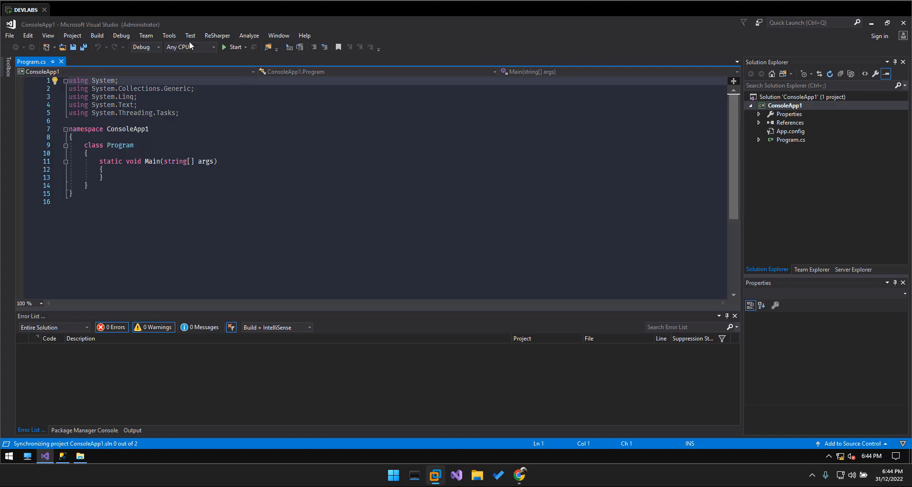
{"action": "left_click", "coordinate": [169, 36]}
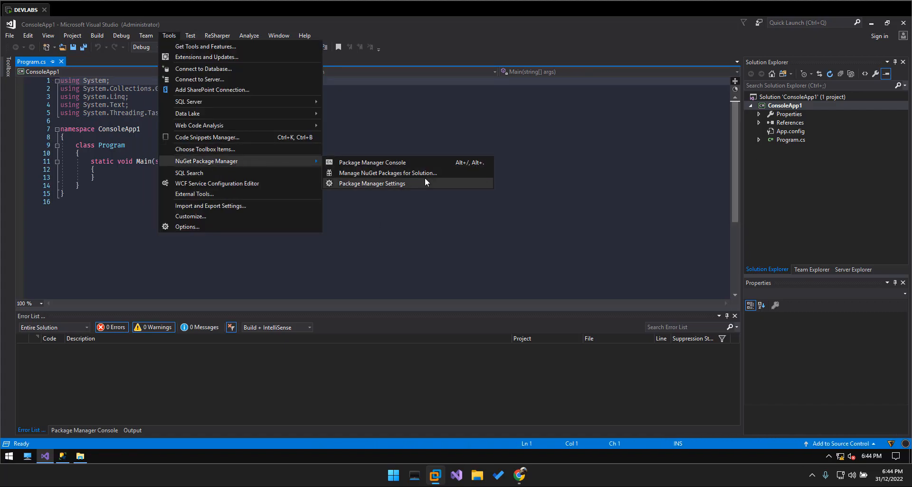
{"action": "left_click", "coordinate": [387, 173]}
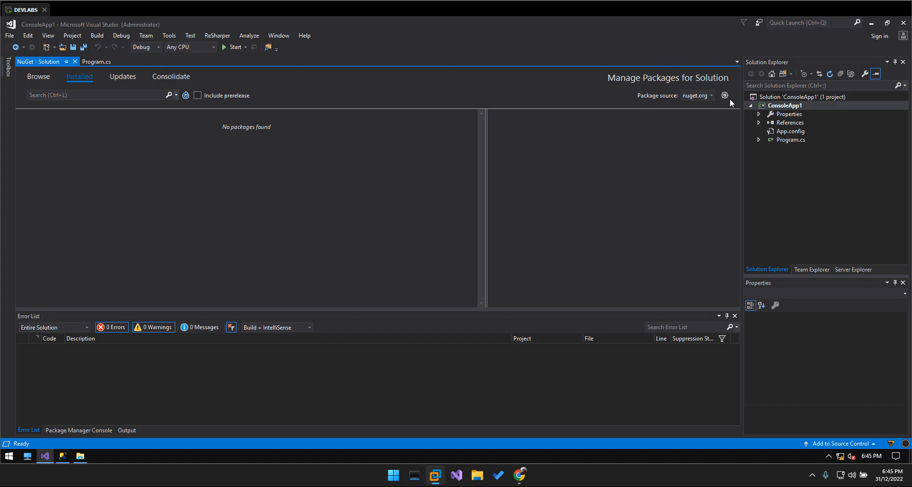
{"action": "left_click", "coordinate": [712, 95]}
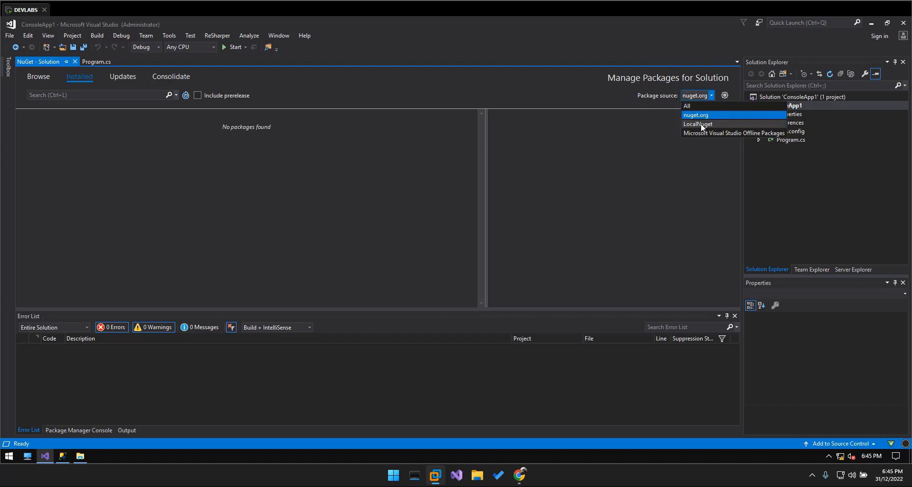
{"action": "left_click", "coordinate": [698, 124]}
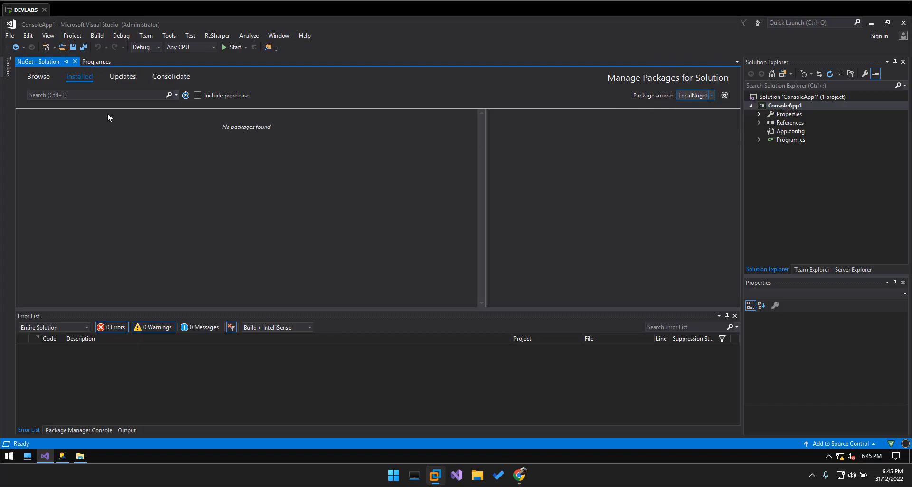
{"action": "left_click", "coordinate": [38, 76]}
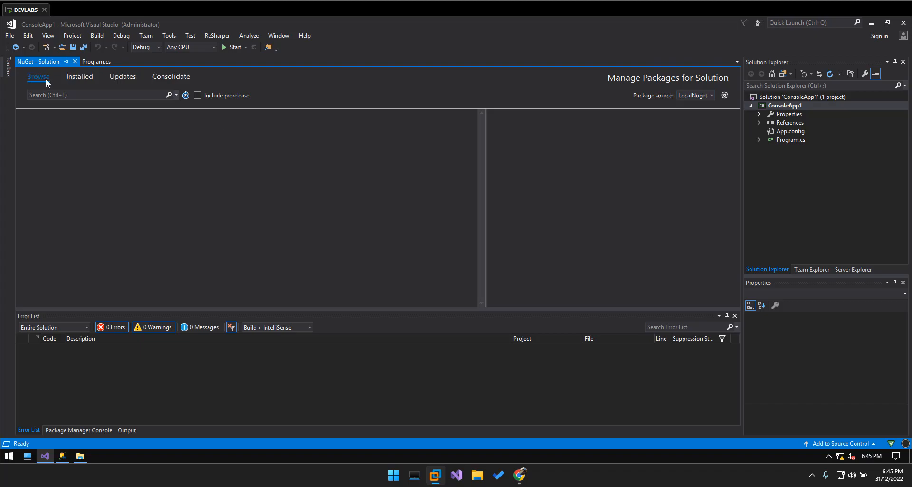
{"action": "mouse_move", "coordinate": [206, 111]}
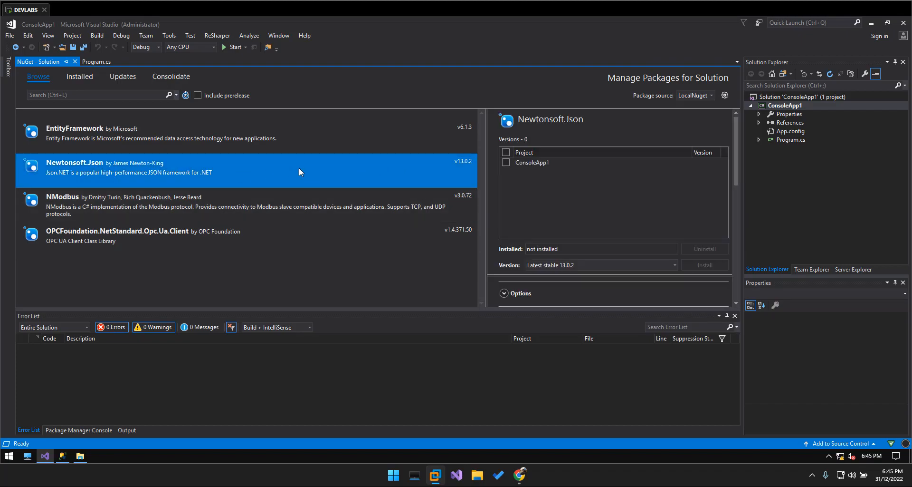
Attempt installing Newtonsoft.Json into ConsoleApp1, which fails trying to reach api.nuget.org.
{"action": "left_click", "coordinate": [506, 162]}
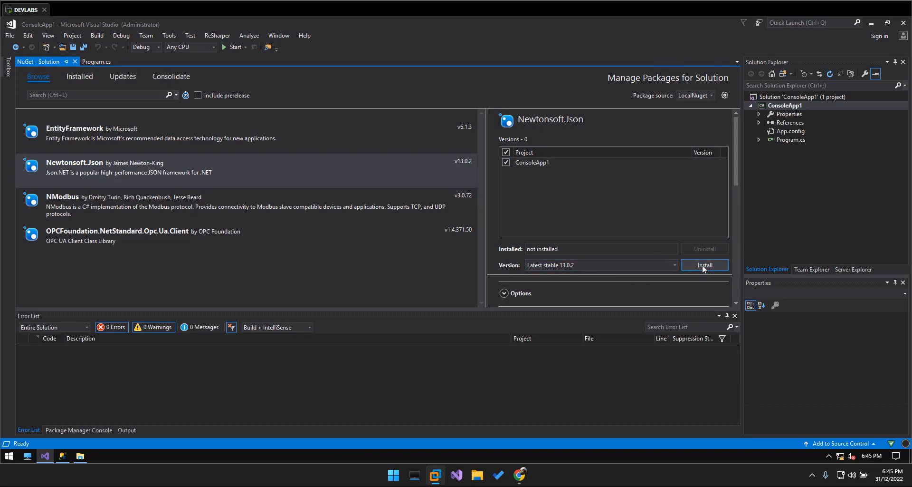
{"action": "left_click", "coordinate": [704, 265]}
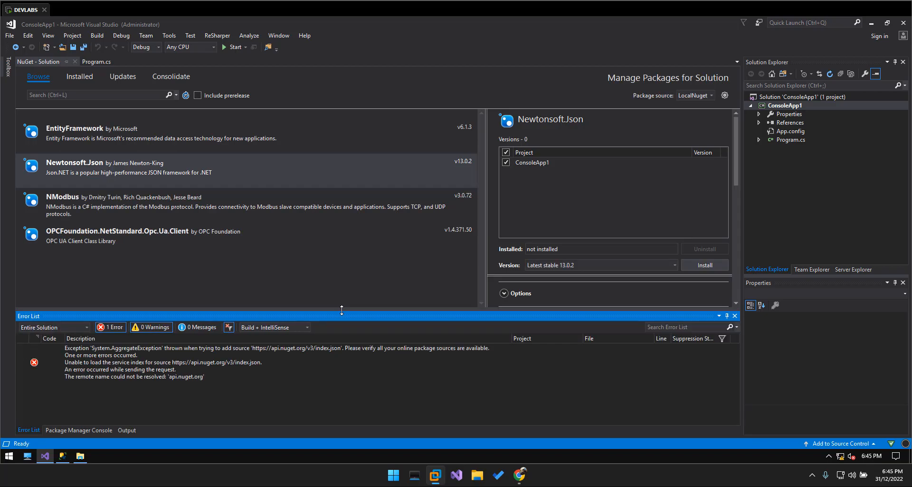
Inspect the api.nuget.org connection error and reopen the NuGet Package Sources settings.
{"action": "left_click", "coordinate": [174, 362]}
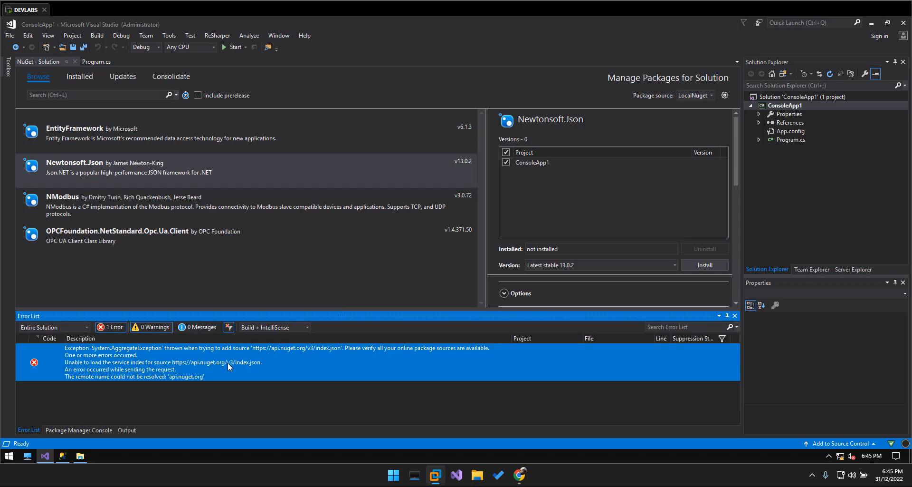
{"action": "mouse_move", "coordinate": [196, 360]}
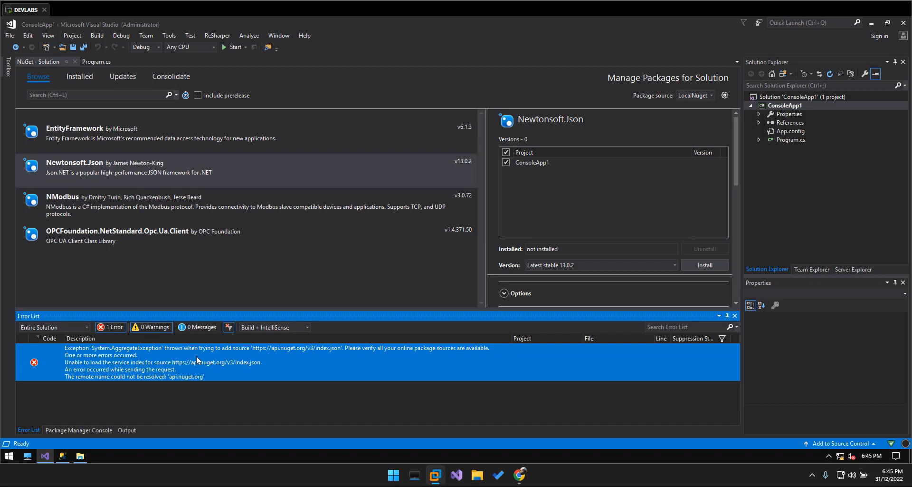
{"action": "mouse_move", "coordinate": [220, 366]}
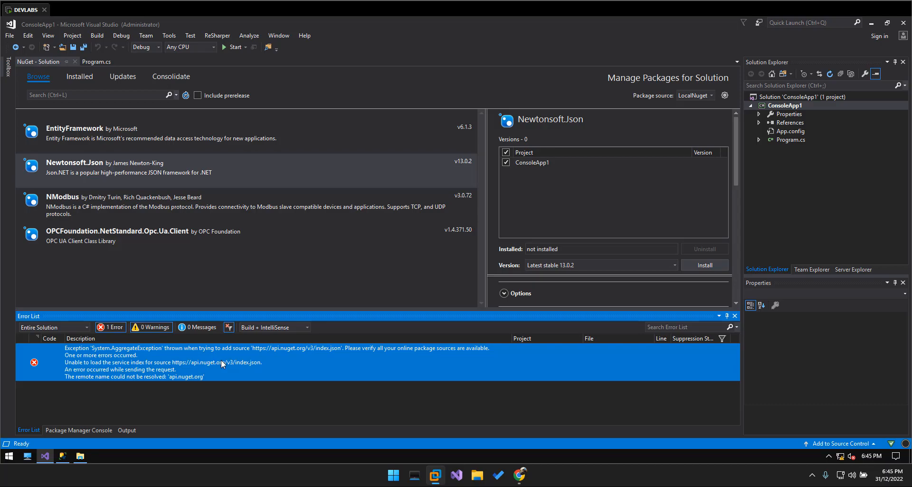
{"action": "left_click", "coordinate": [169, 35]}
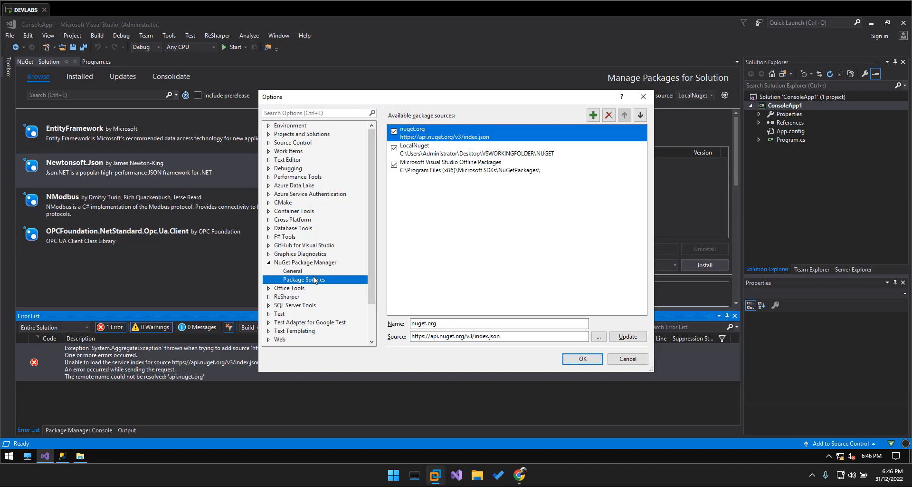
{"action": "mouse_move", "coordinate": [385, 134]}
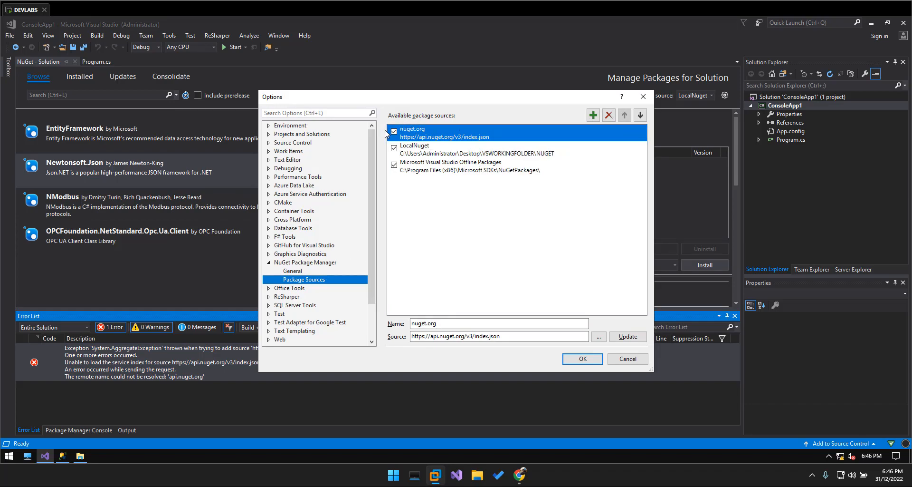
Disable the nuget.org source, keeping LocalNuget enabled, and save the settings.
{"action": "left_click", "coordinate": [394, 130]}
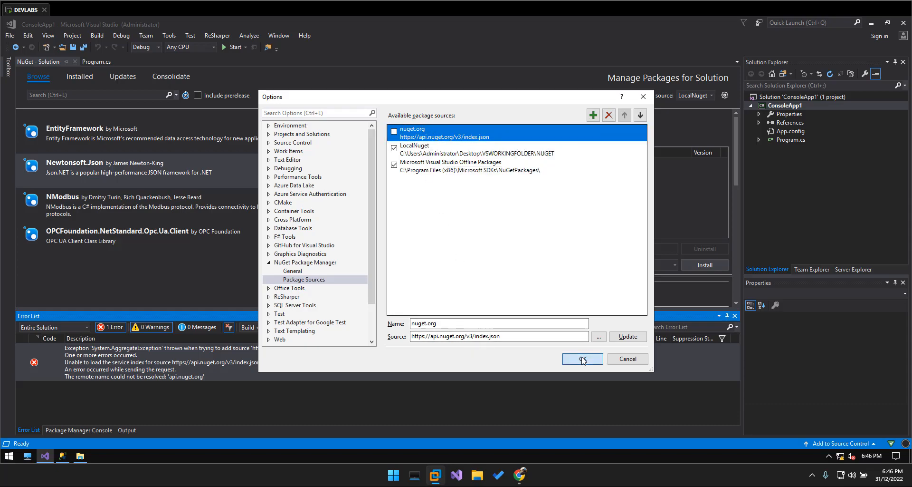
{"action": "left_click", "coordinate": [582, 359]}
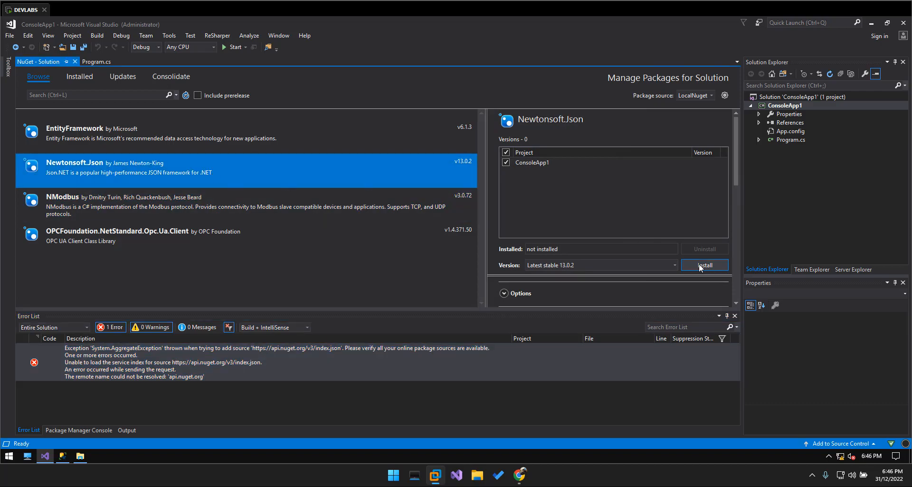
Install Newtonsoft.Json 13.0.2 from LocalNuget and confirm it appears under ConsoleApp1's References.
{"action": "left_click", "coordinate": [704, 265]}
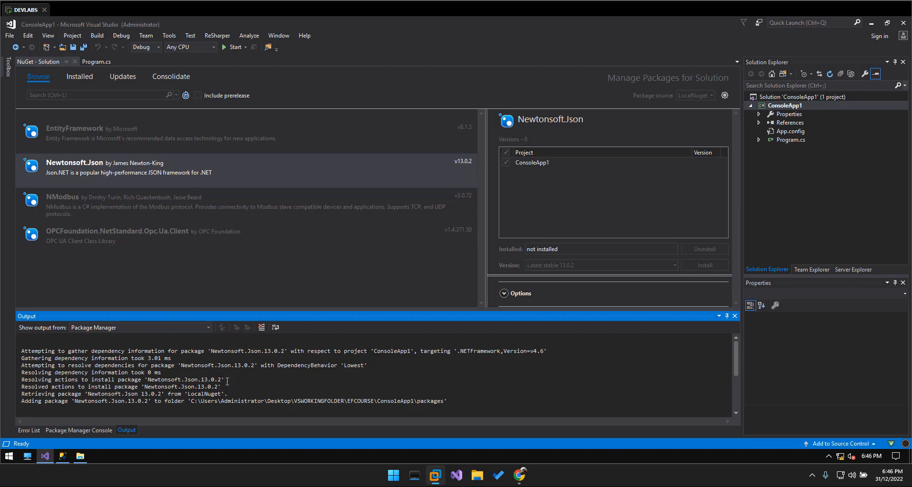
{"action": "mouse_move", "coordinate": [311, 309]}
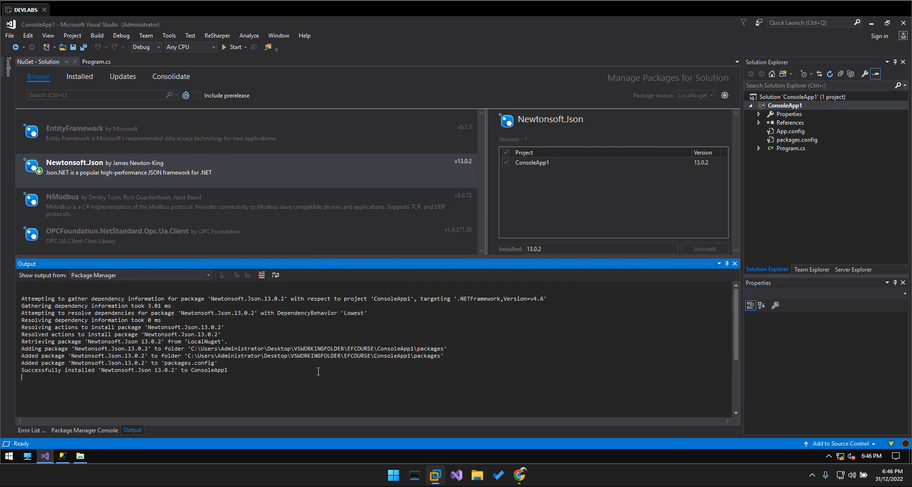
{"action": "left_click", "coordinate": [31, 263]}
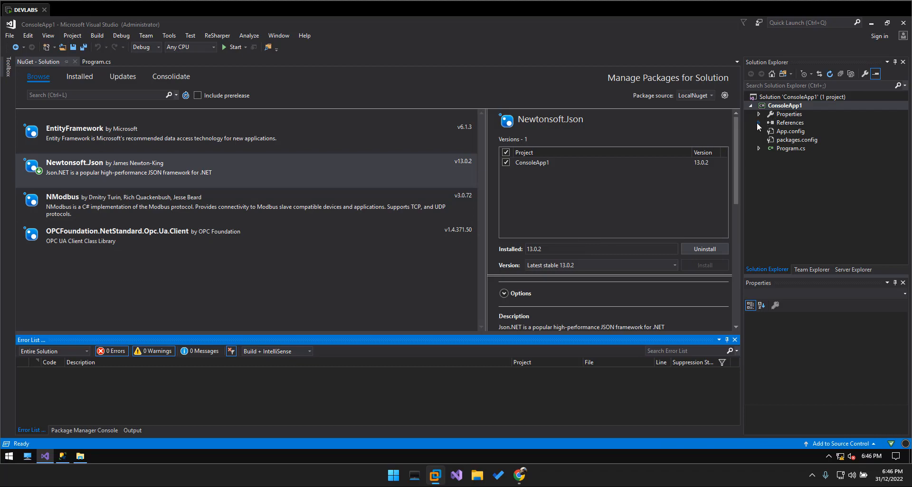
{"action": "left_click", "coordinate": [805, 147]}
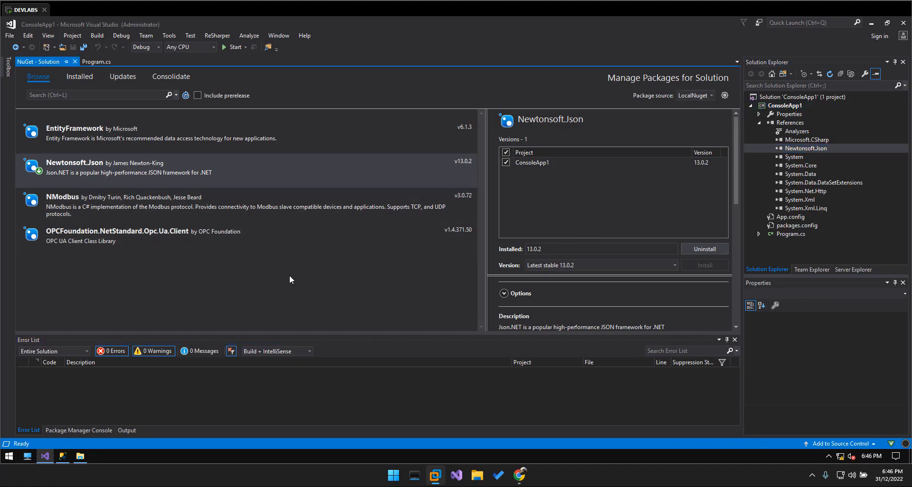
{"action": "left_click", "coordinate": [169, 35]}
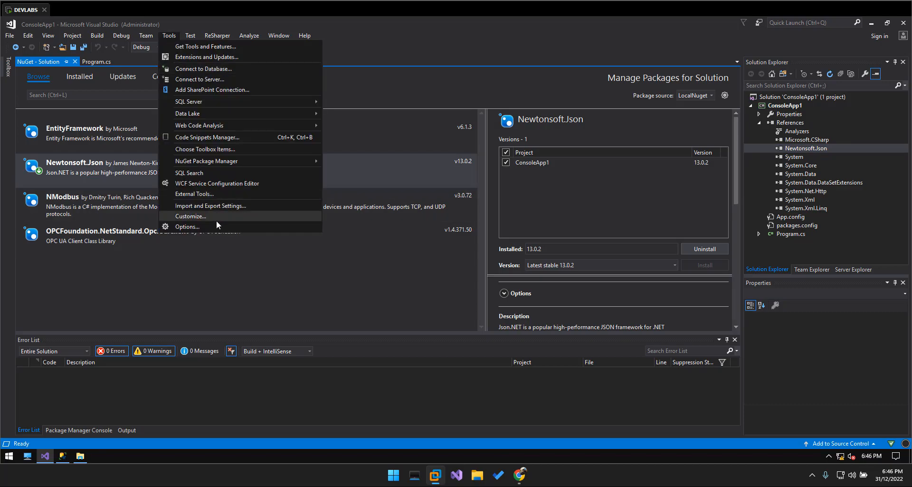
{"action": "left_click", "coordinate": [187, 226]}
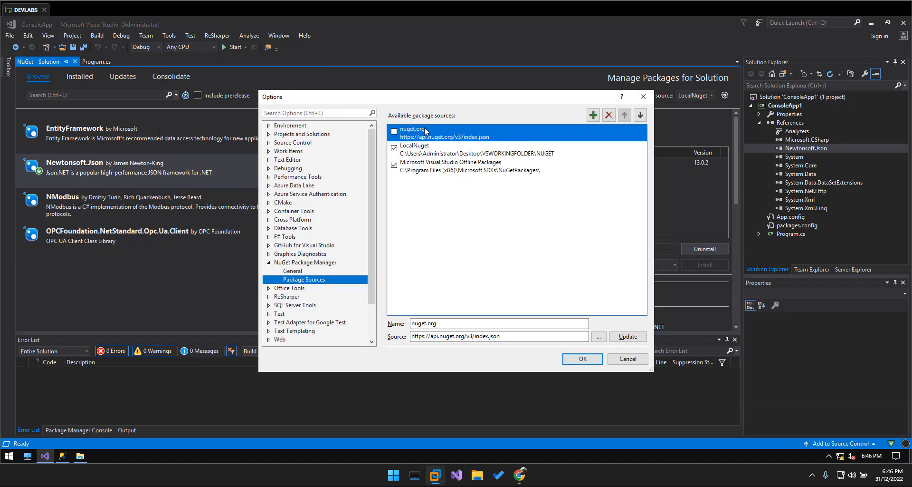
{"action": "mouse_move", "coordinate": [428, 136]}
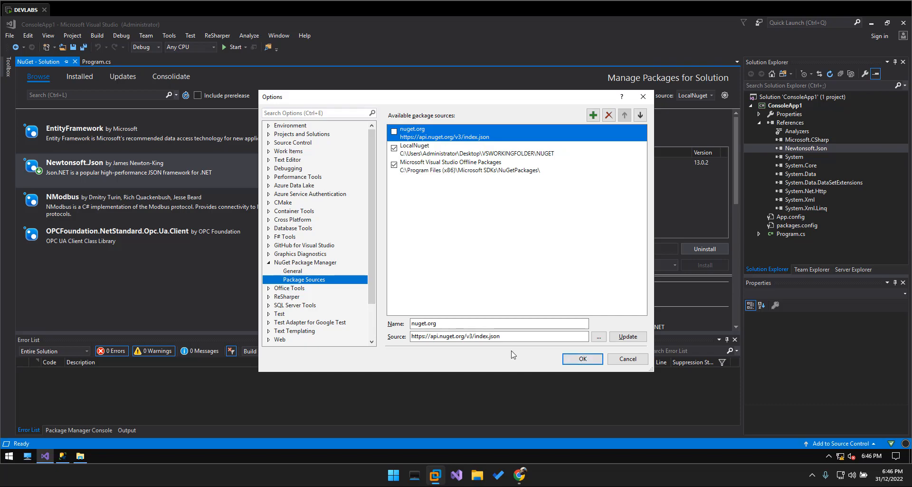
{"action": "mouse_move", "coordinate": [628, 358]}
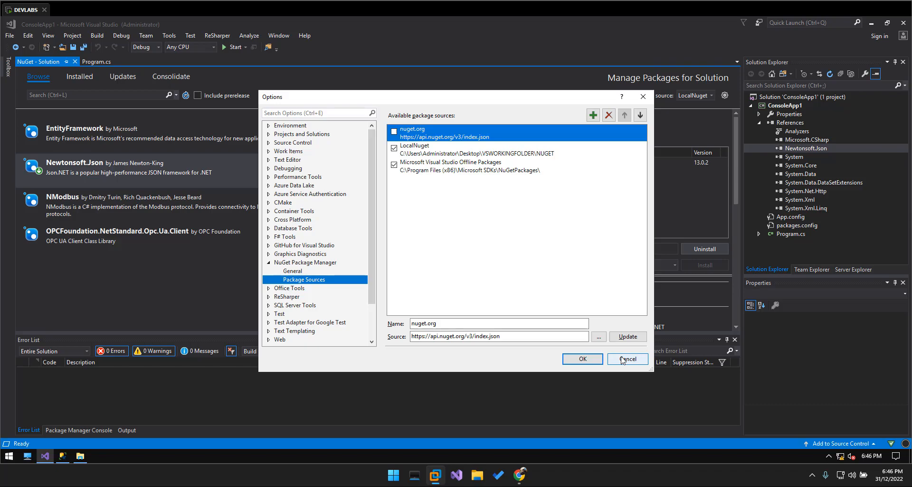
{"action": "left_click", "coordinate": [627, 358]}
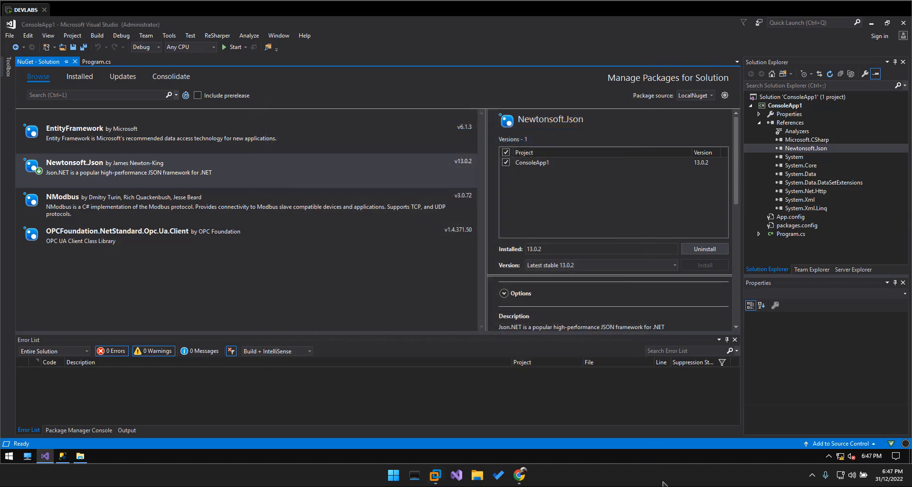